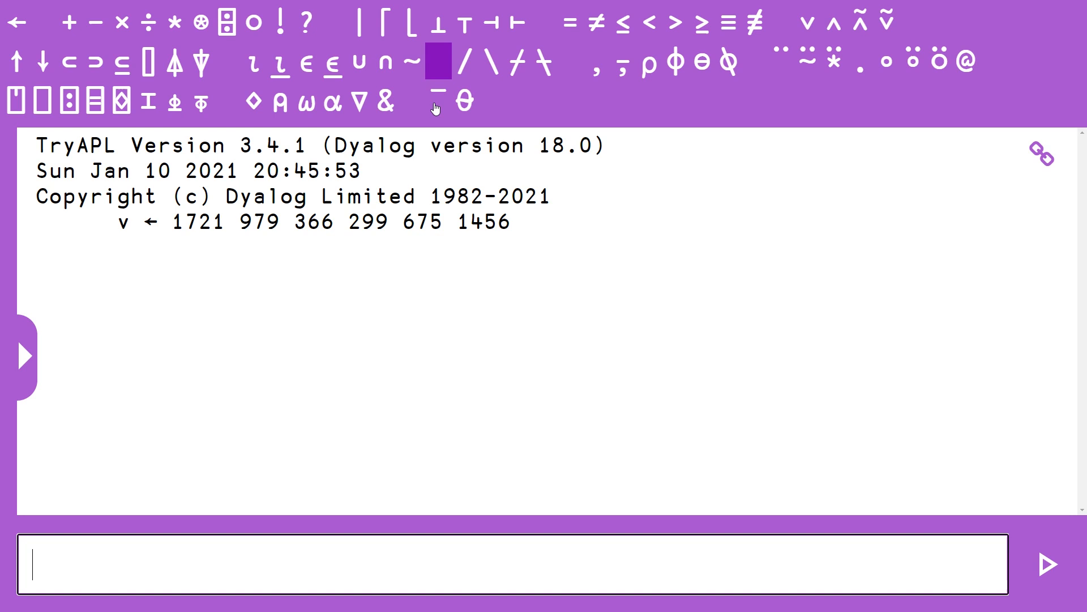
mouse_move(465, 102)
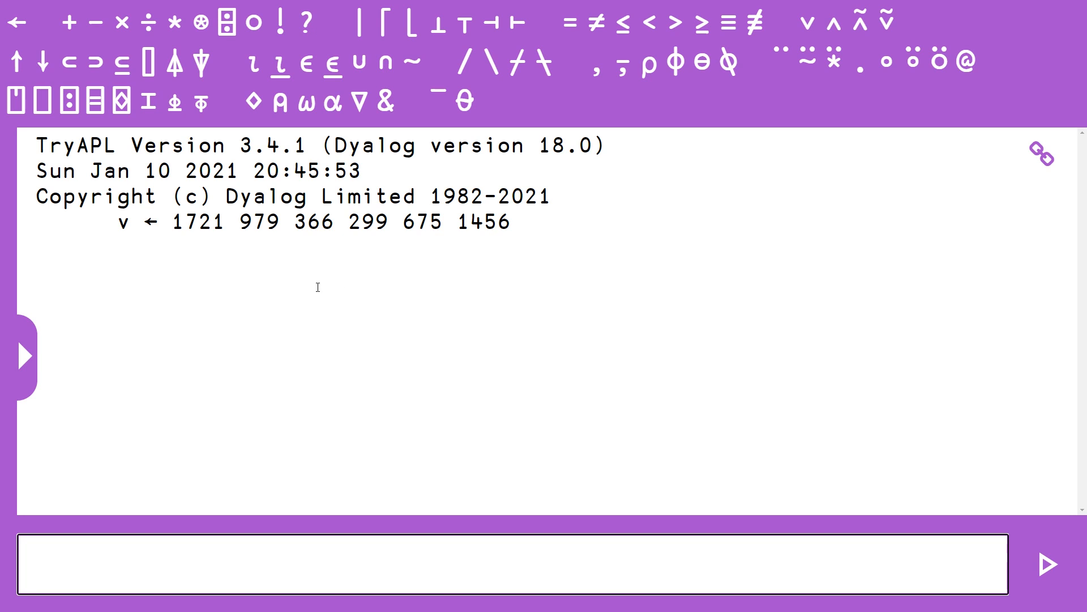
mouse_move(303, 288)
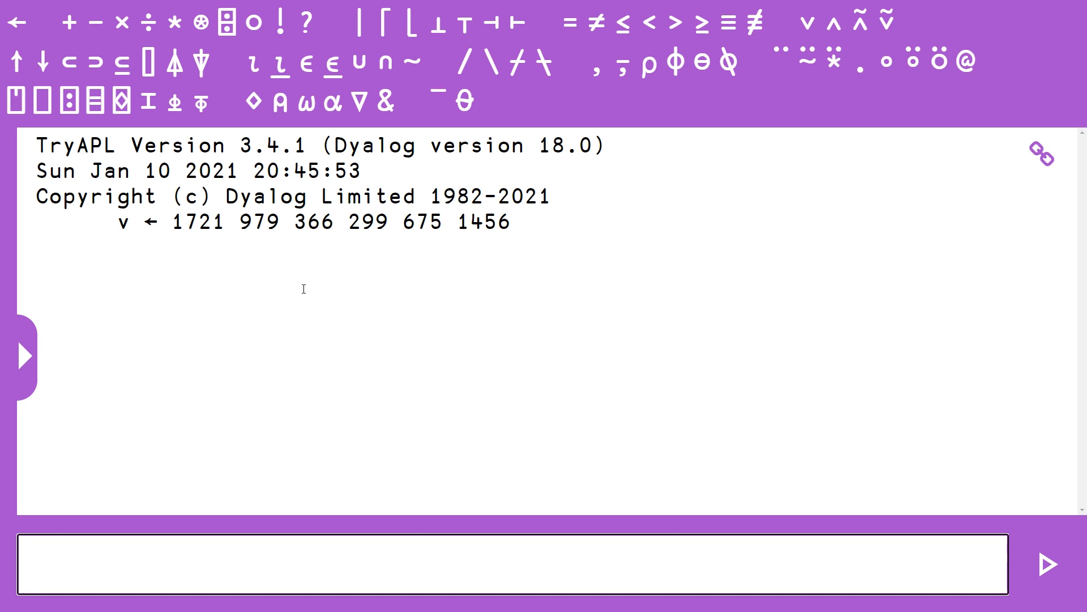
mouse_move(254, 61)
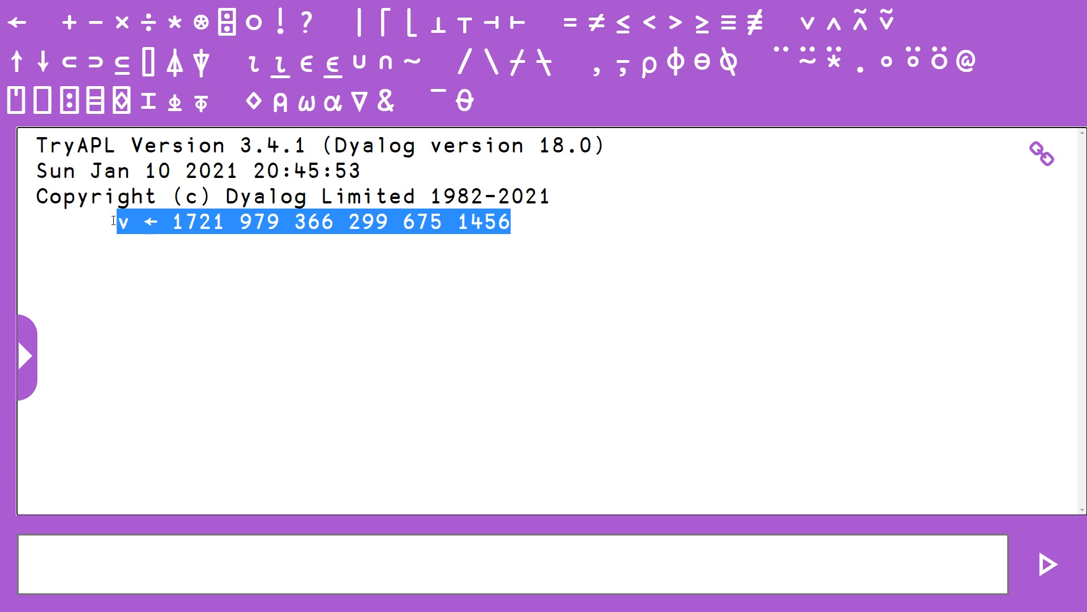
- Highlight v's assignment and its numbers in the session history
click(472, 222)
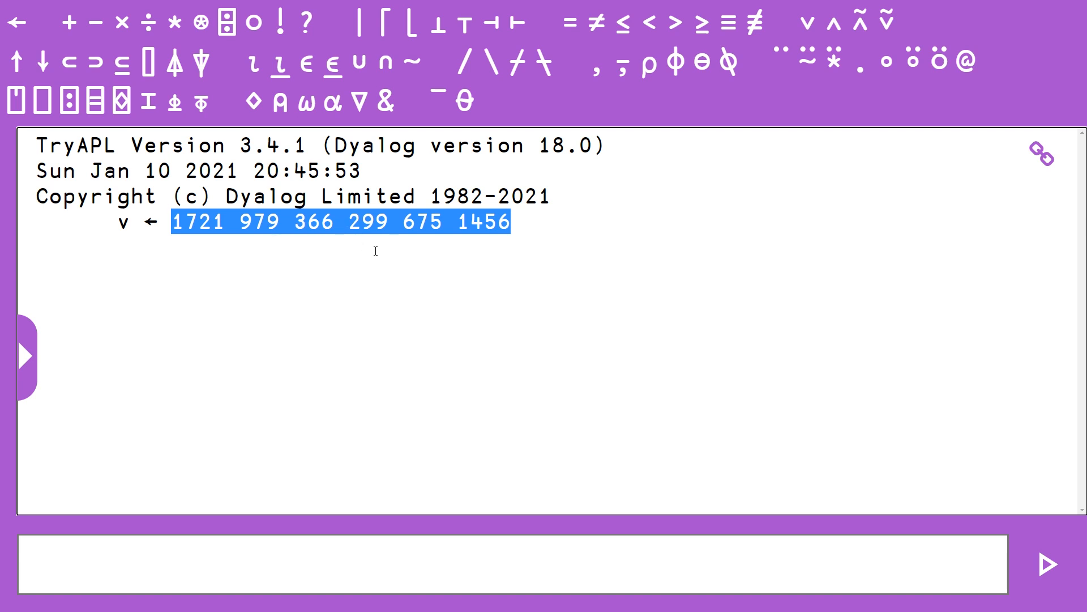
mouse_move(510, 245)
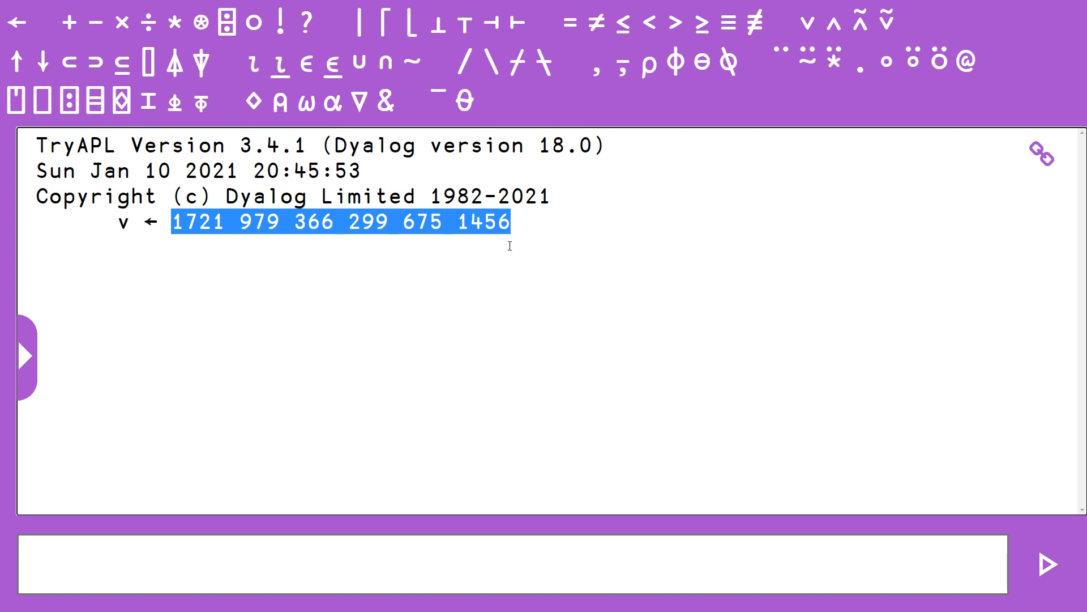
click(527, 222)
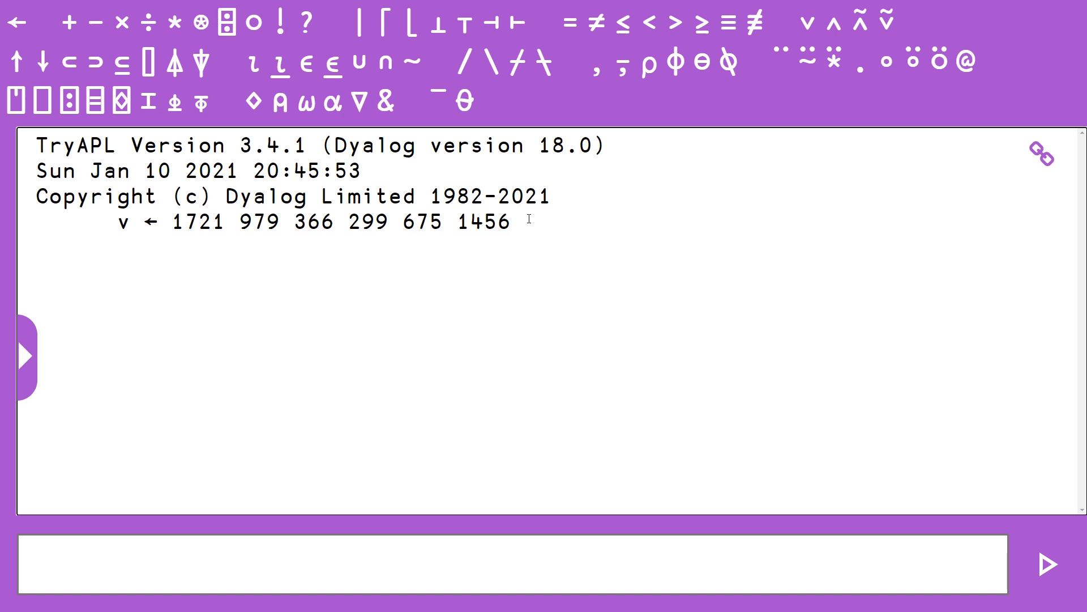
click(494, 563)
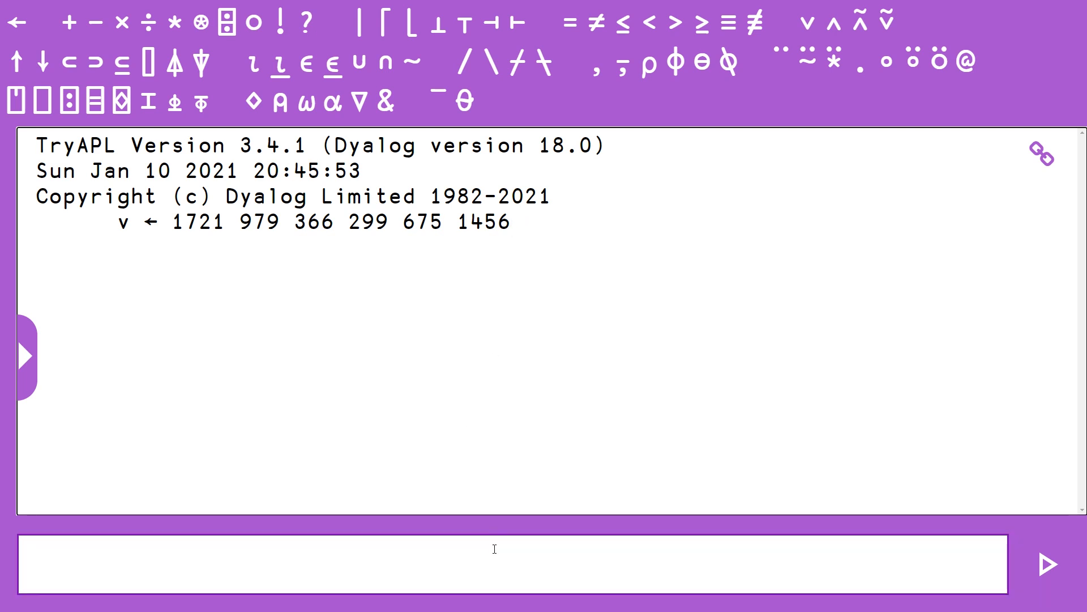
- Enter v∘.,v to show the 6×6 table pairing every element of v
click(486, 563)
text(v)
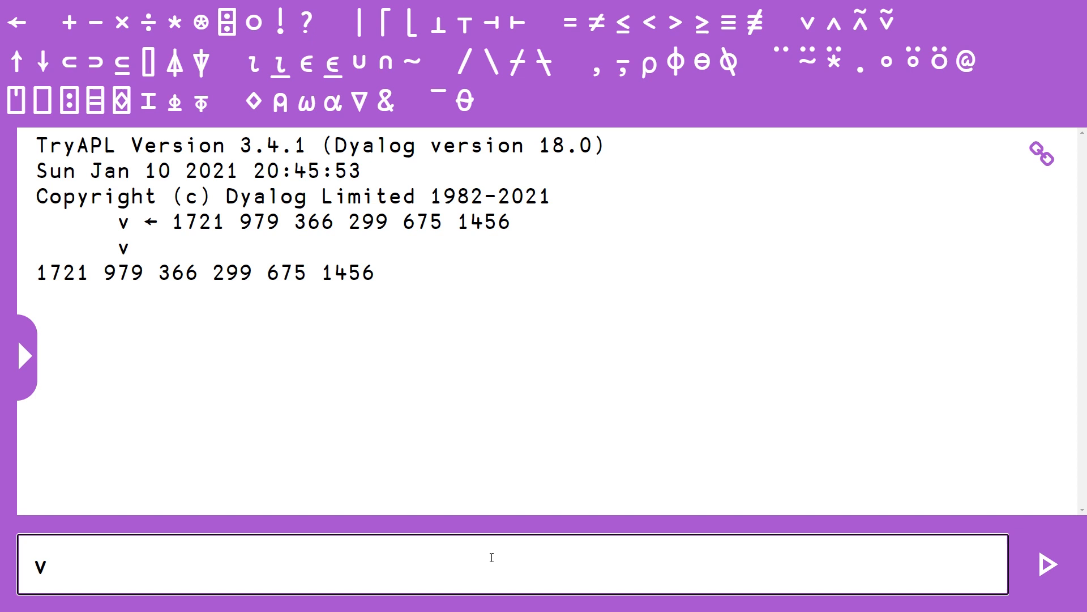
text(∘.)
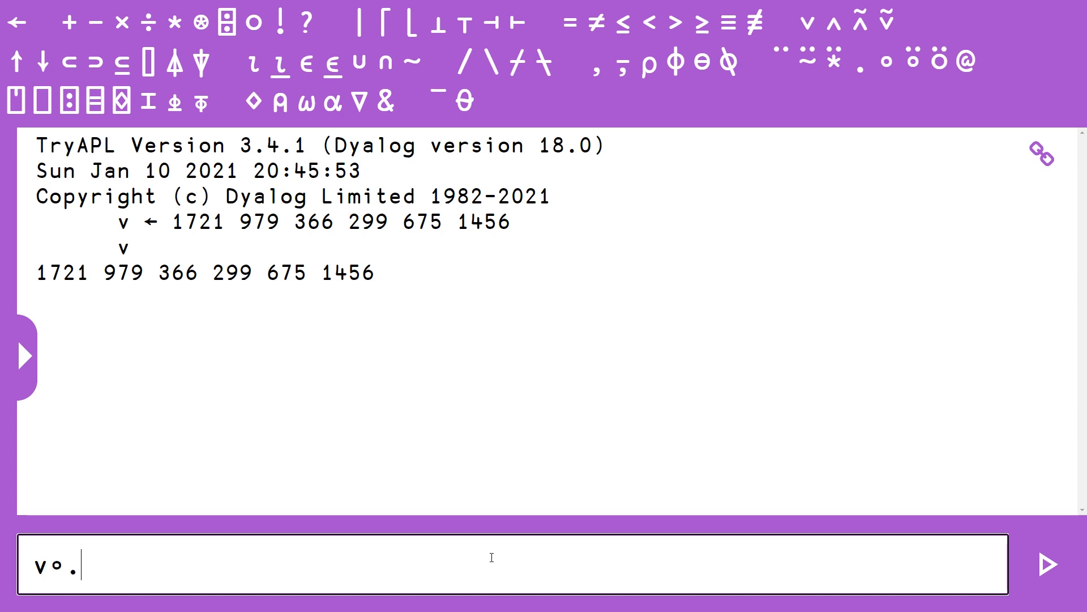
text(,)
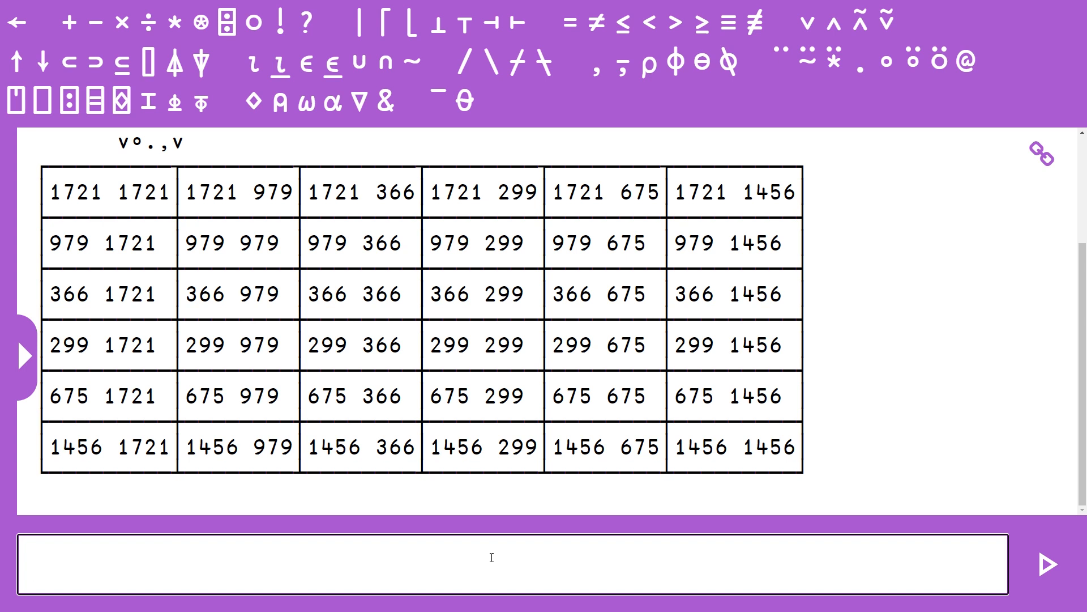
- Swap the comma for + to show v∘.+v, the 6×6 pairwise sum table
click(485, 563)
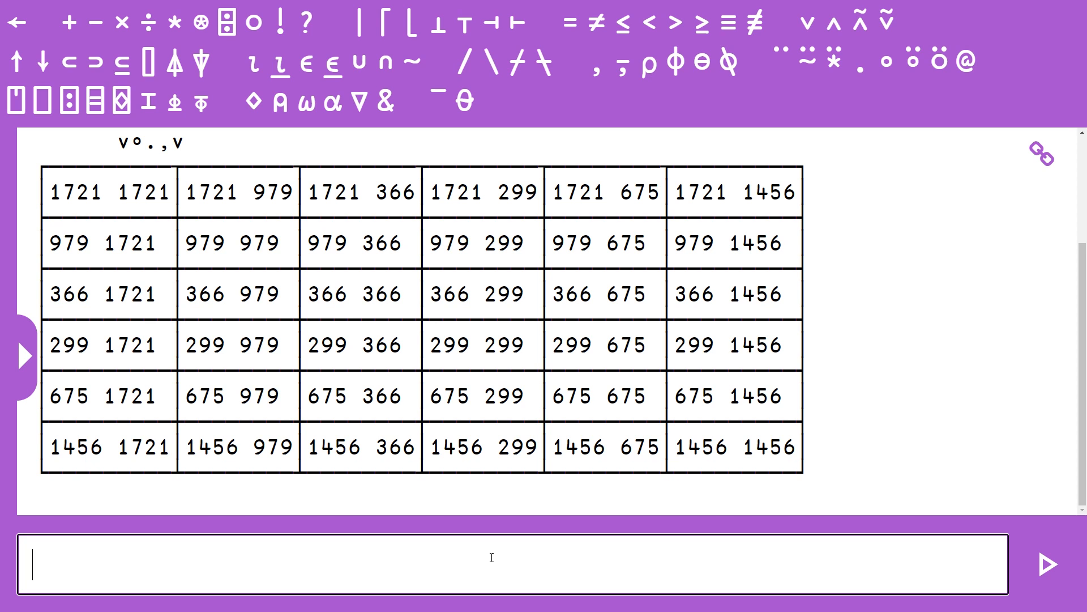
text(v°.,v)
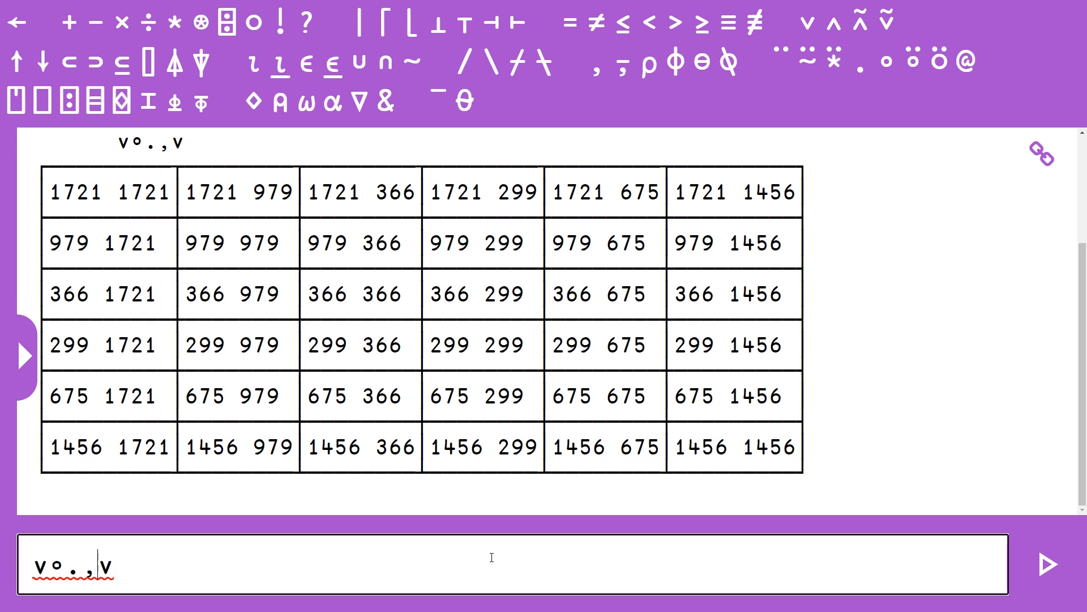
double_click(85, 565)
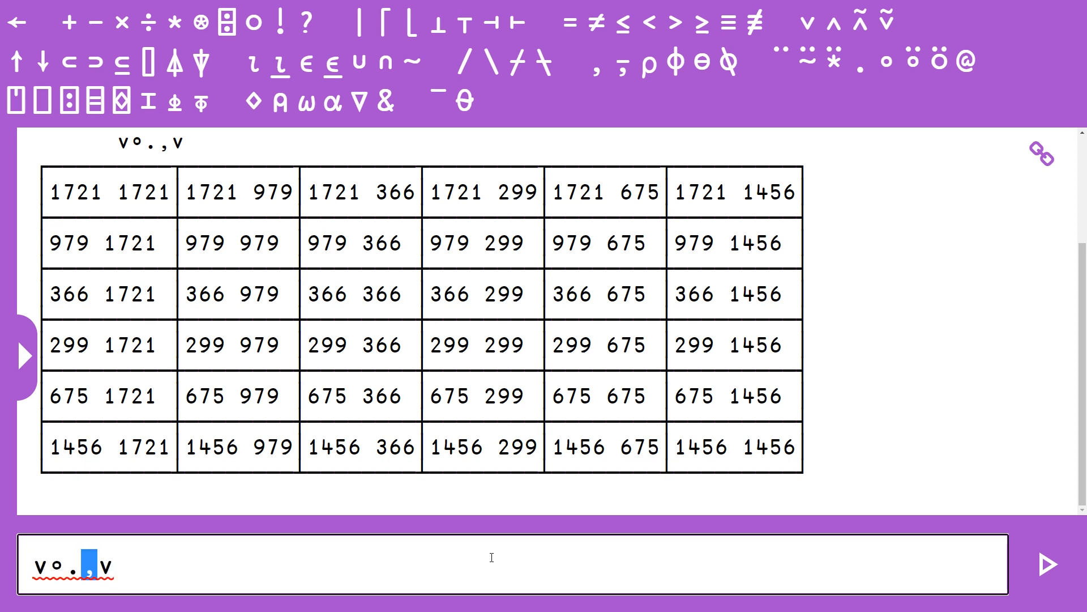
click(1047, 564)
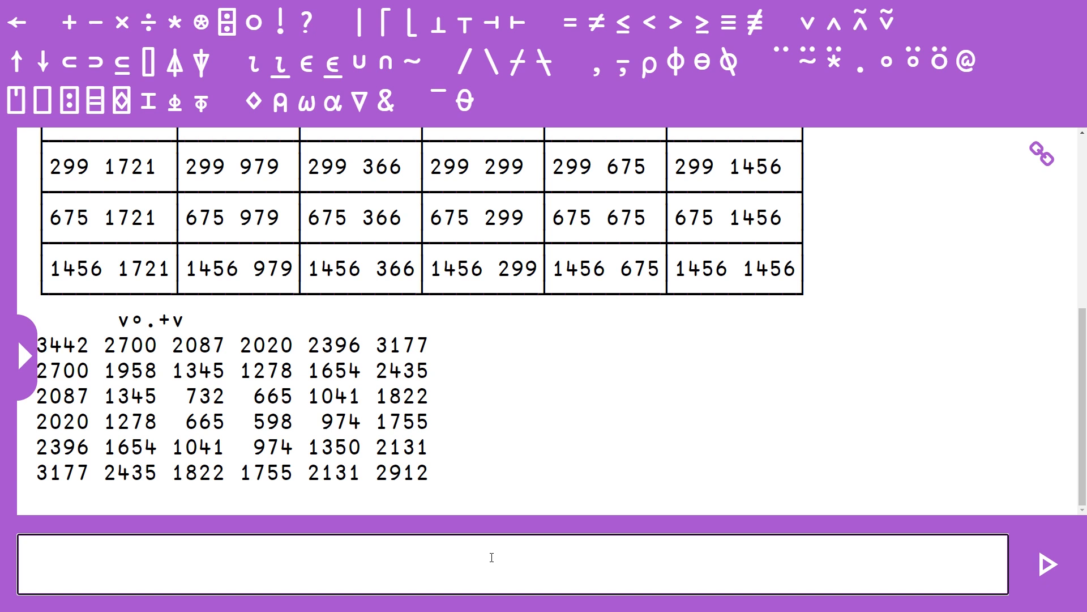
double_click(261, 345)
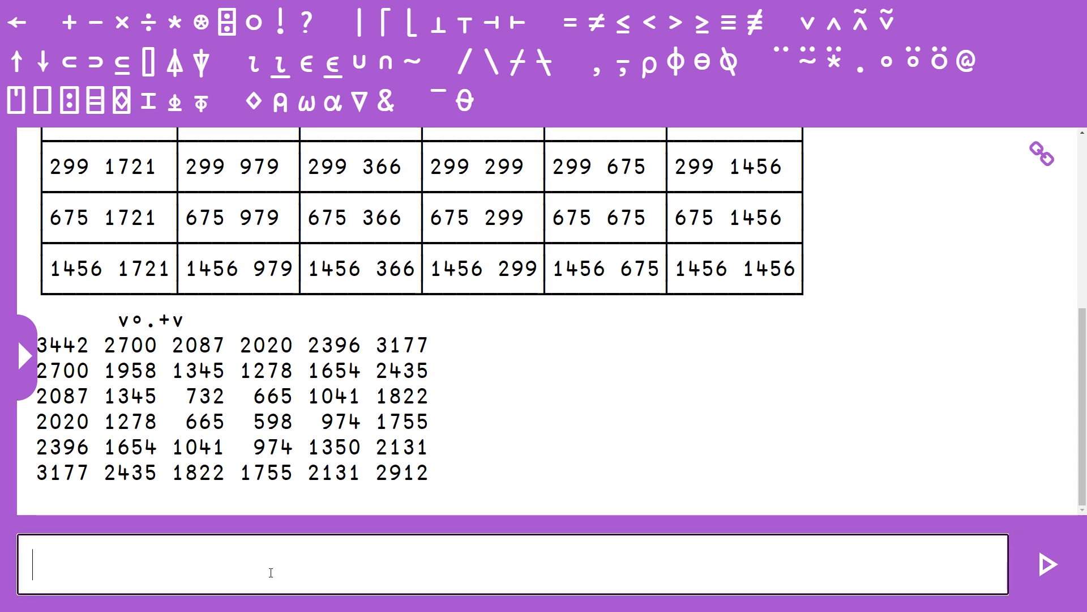
- Prefix v∘.+v with 2020= to get a boolean table of sums equal to 2020
text(v°.+v)
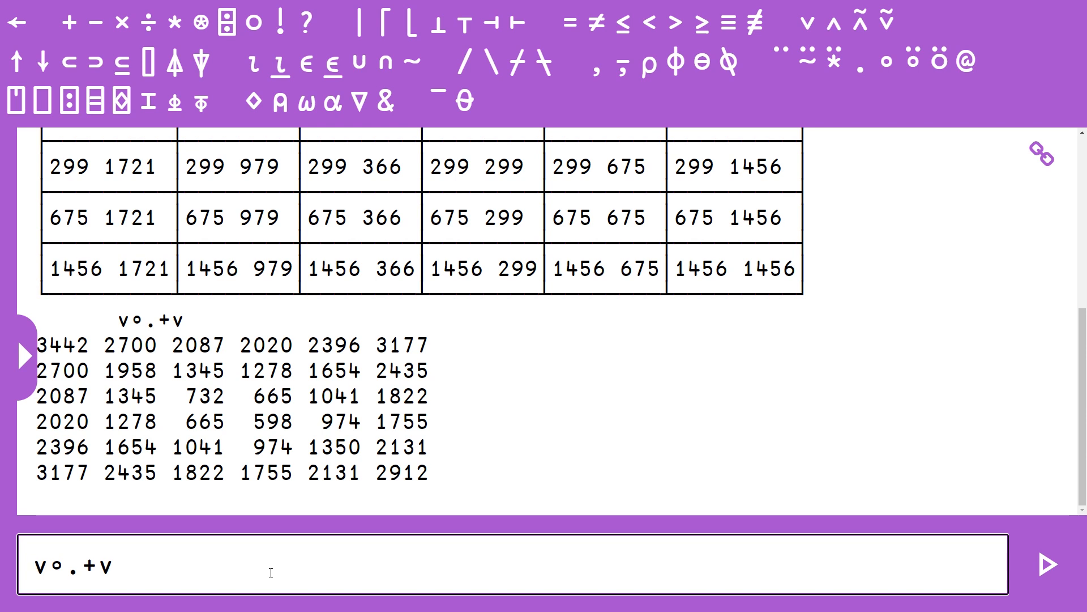
text(20202)
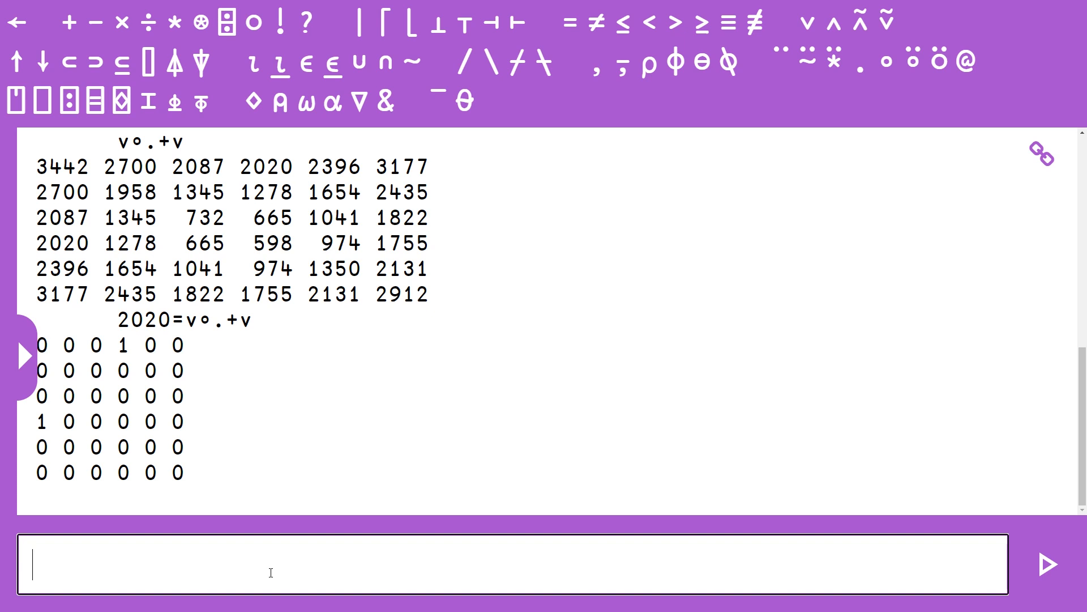
- Apply ⍸ to get index pairs 1 4 and 4 1, then keep 1 4 with 1↑
text(2020=v∘.+v)
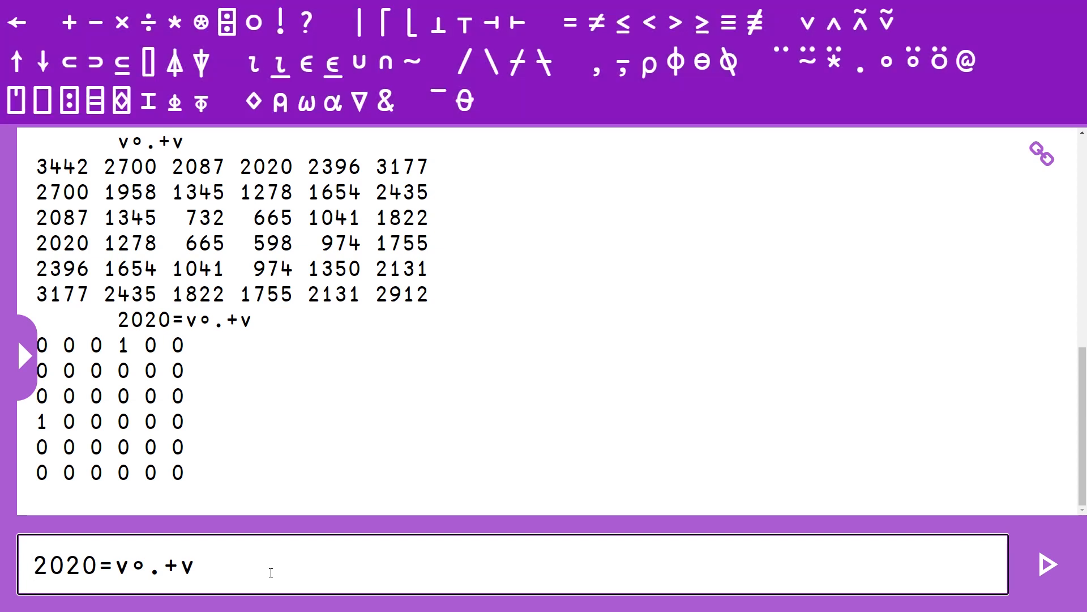
click(283, 65)
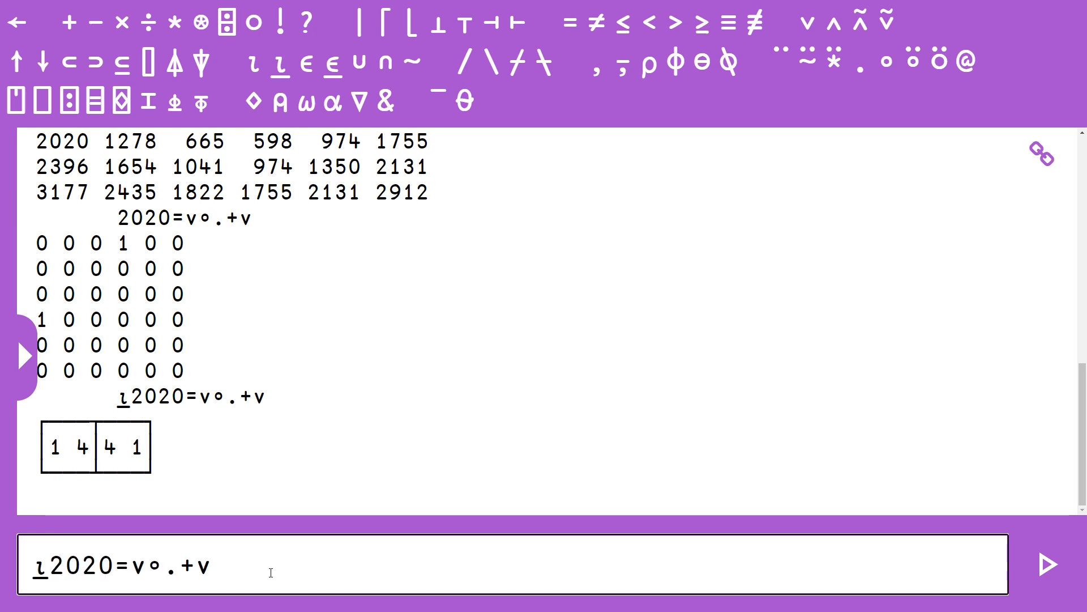
text(1↑)
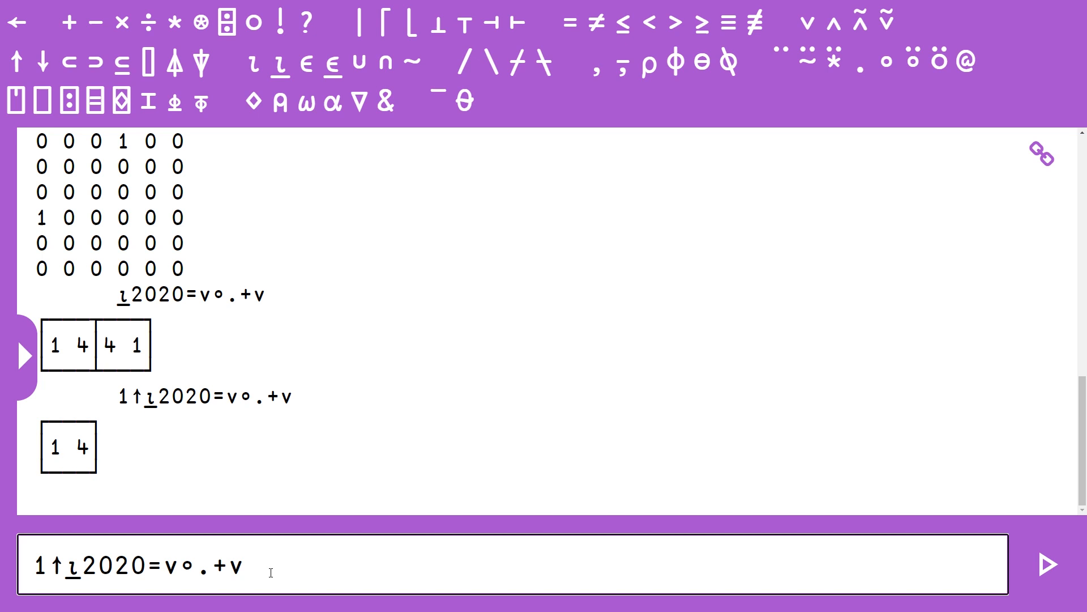
- Index v with the pair to get 1721 299, then take their product 514579 with ×/
text())
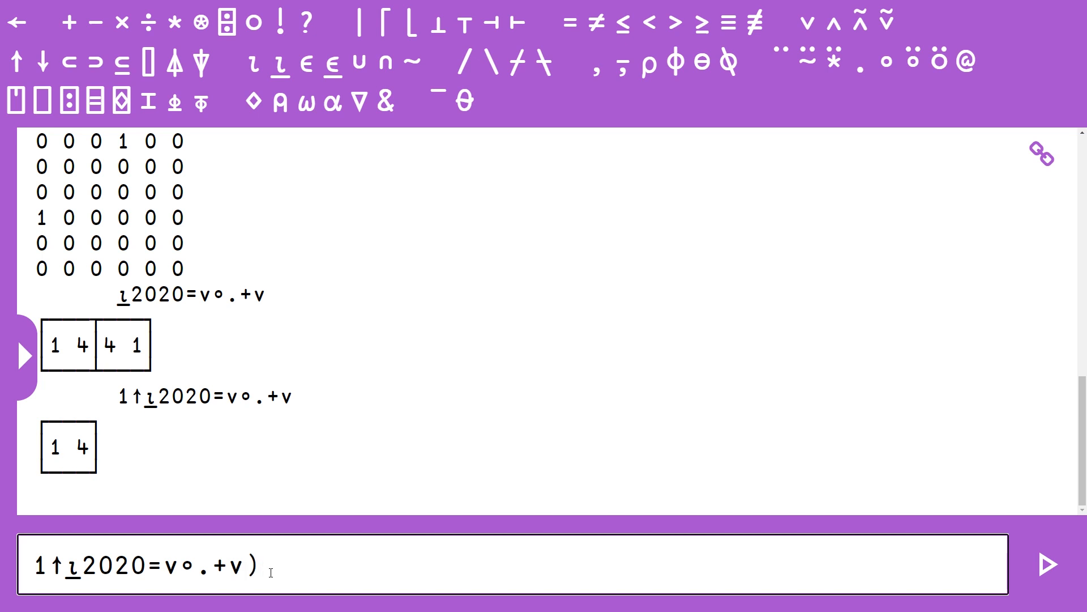
text(()
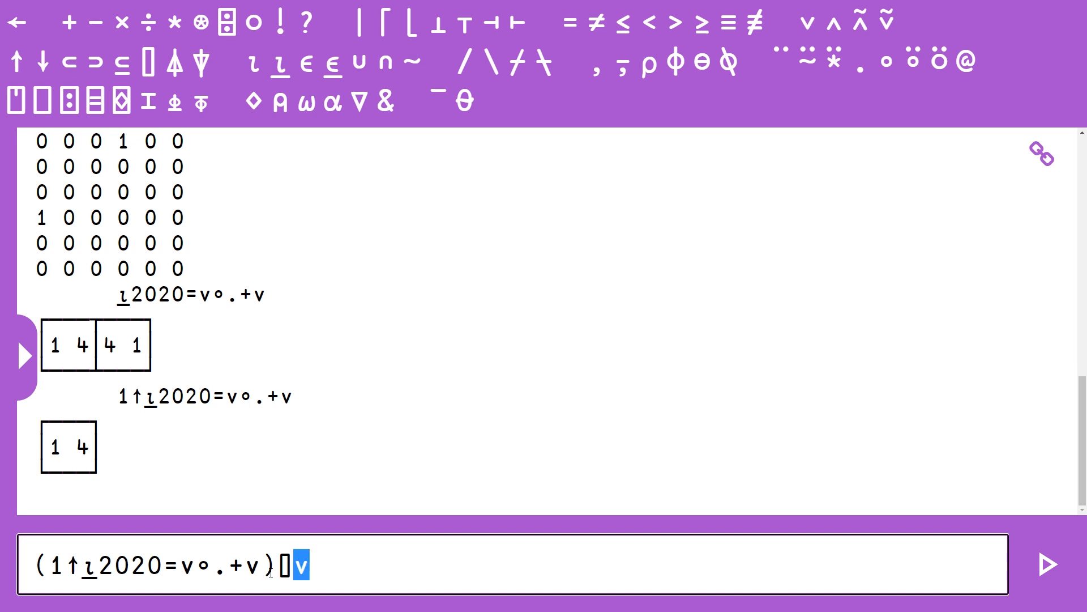
click(1045, 564)
text(×)
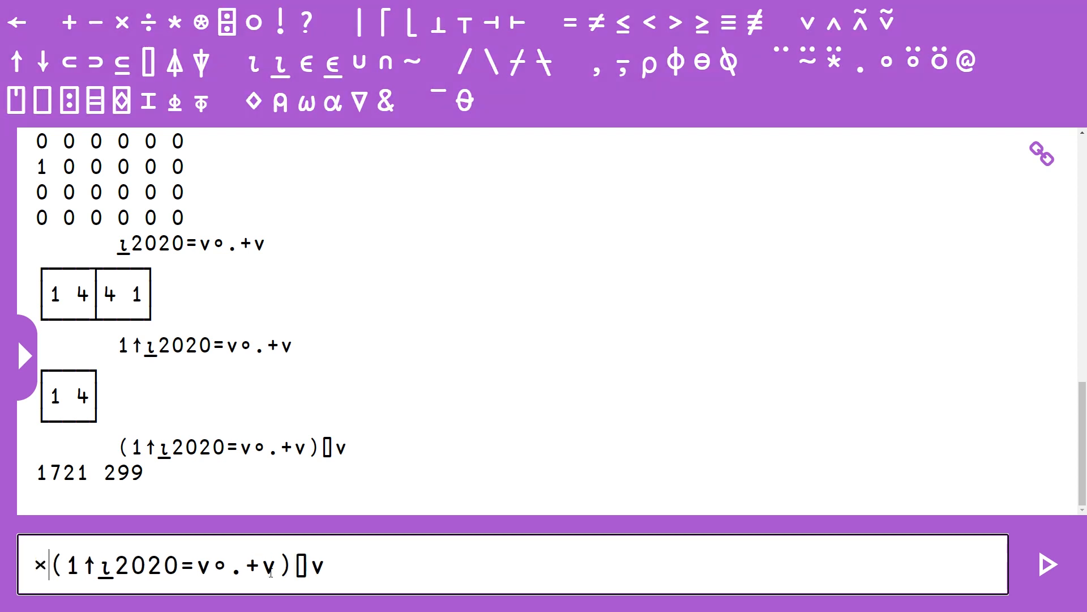
text(/)
key(Return)
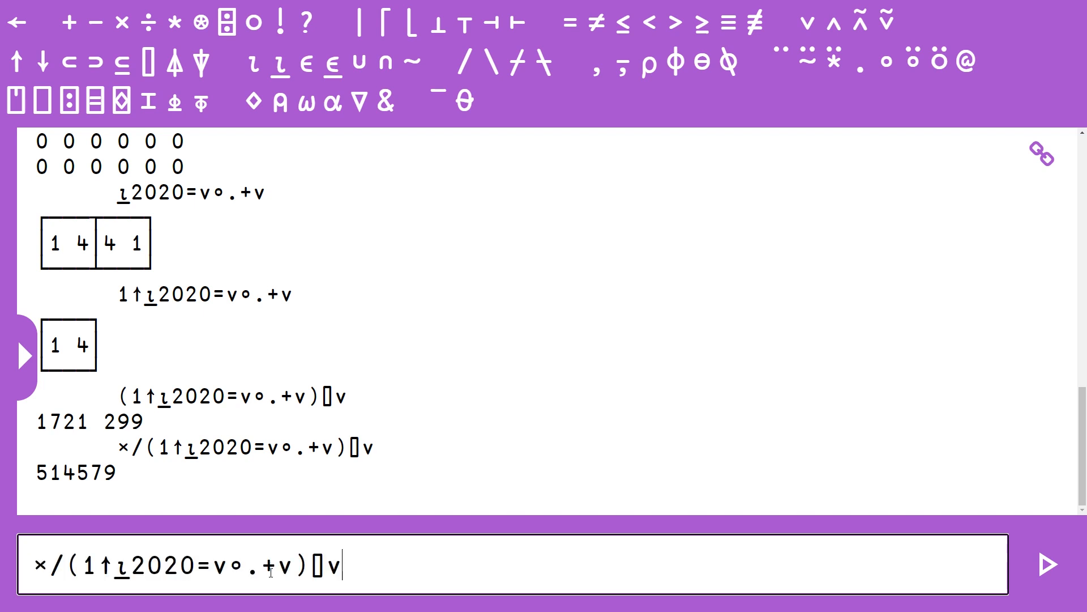
mouse_move(490, 483)
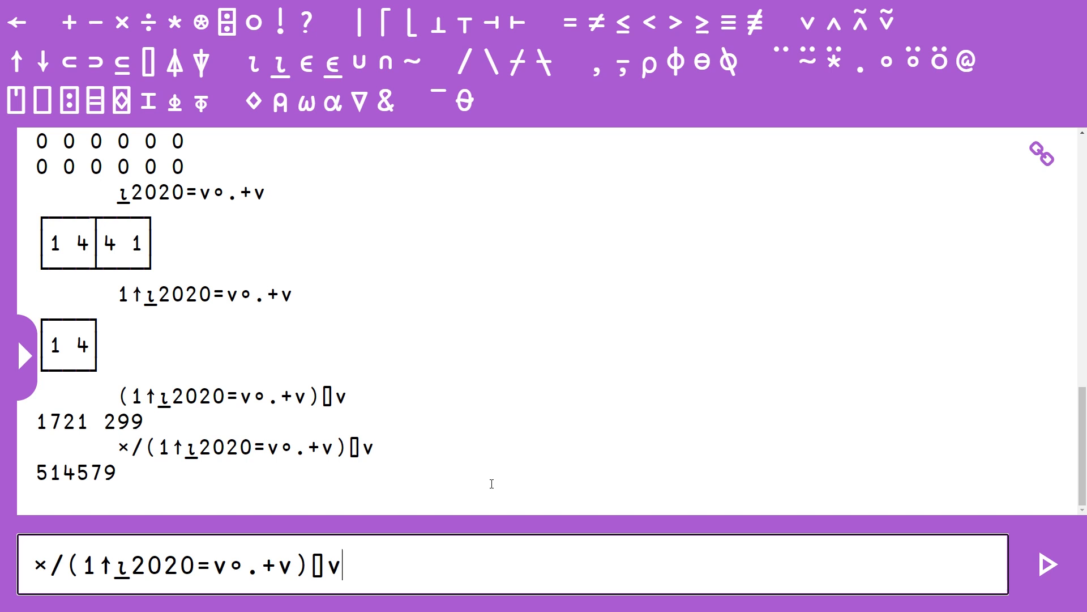
mouse_move(528, 458)
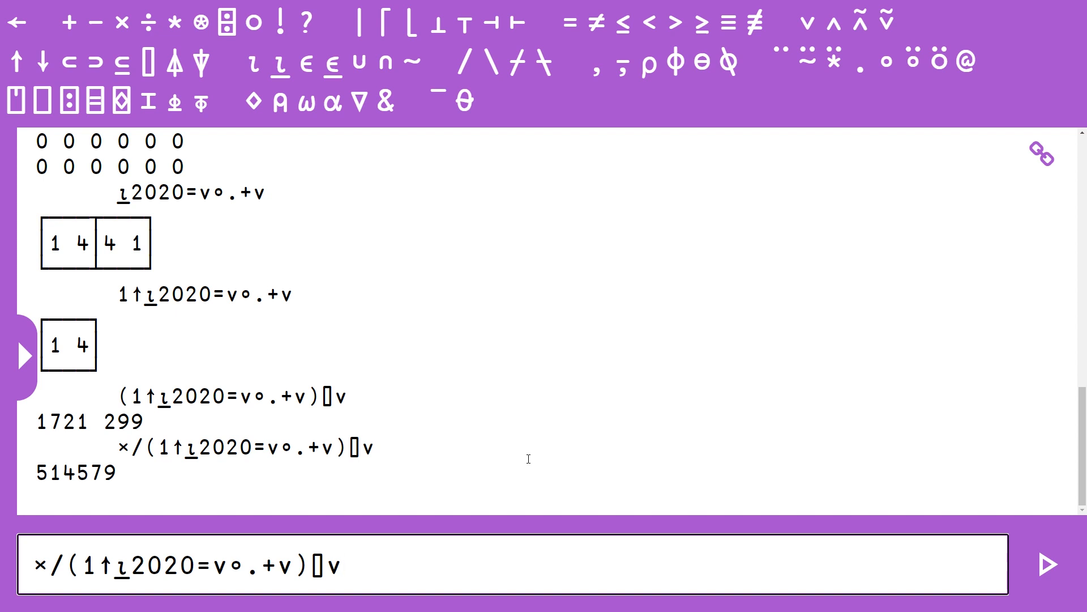
- Replace v∘.+v with ∘.+⍨v and confirm ×/(1↑⍸2020=∘.+⍨v)⌷v still gives 514579
click(275, 564)
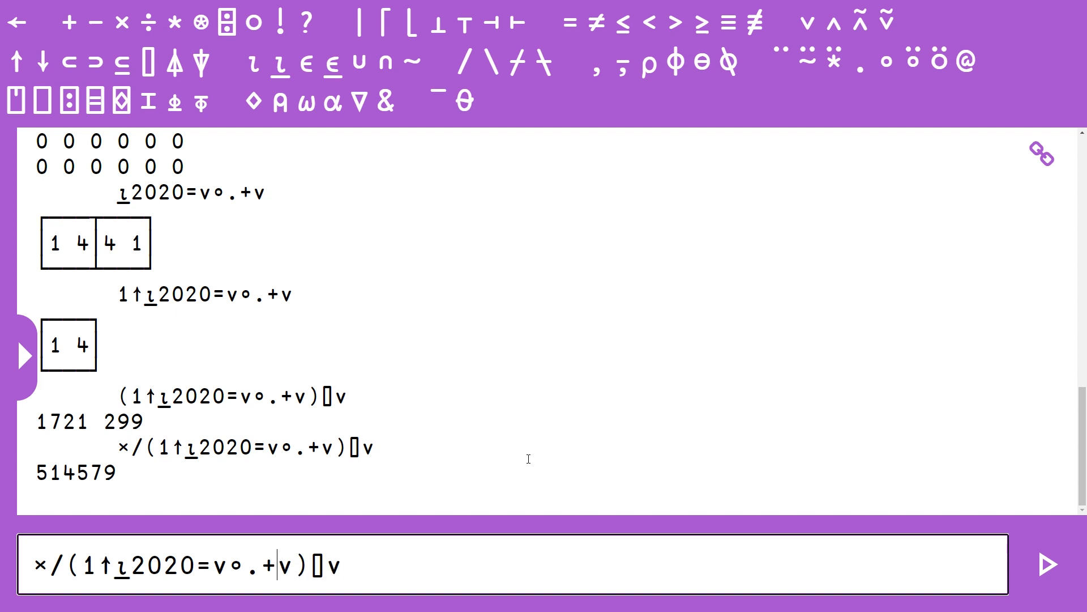
double_click(217, 565)
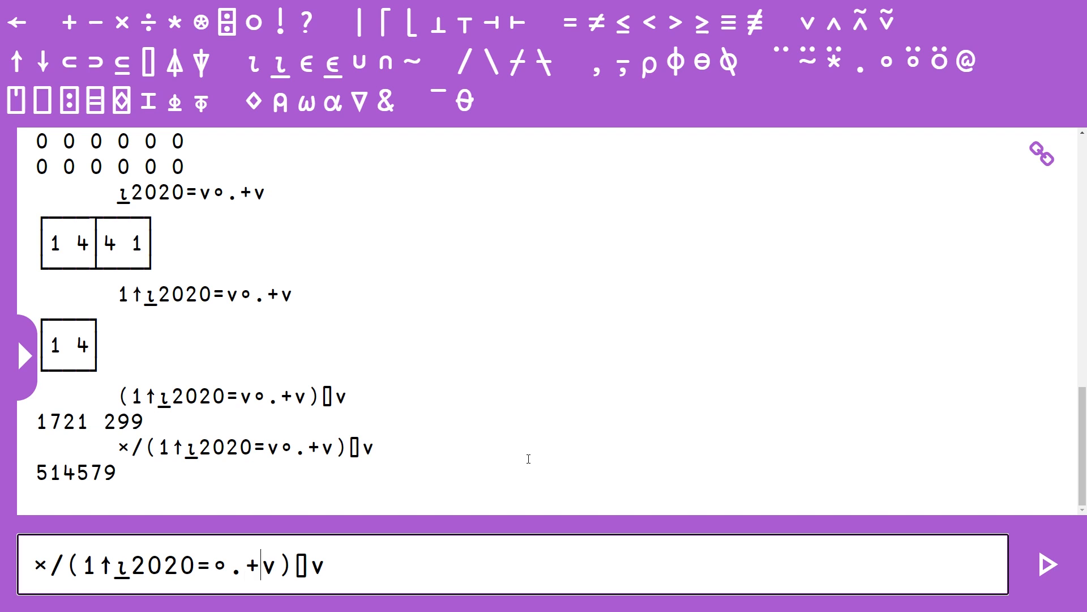
click(282, 62)
text(⍨)
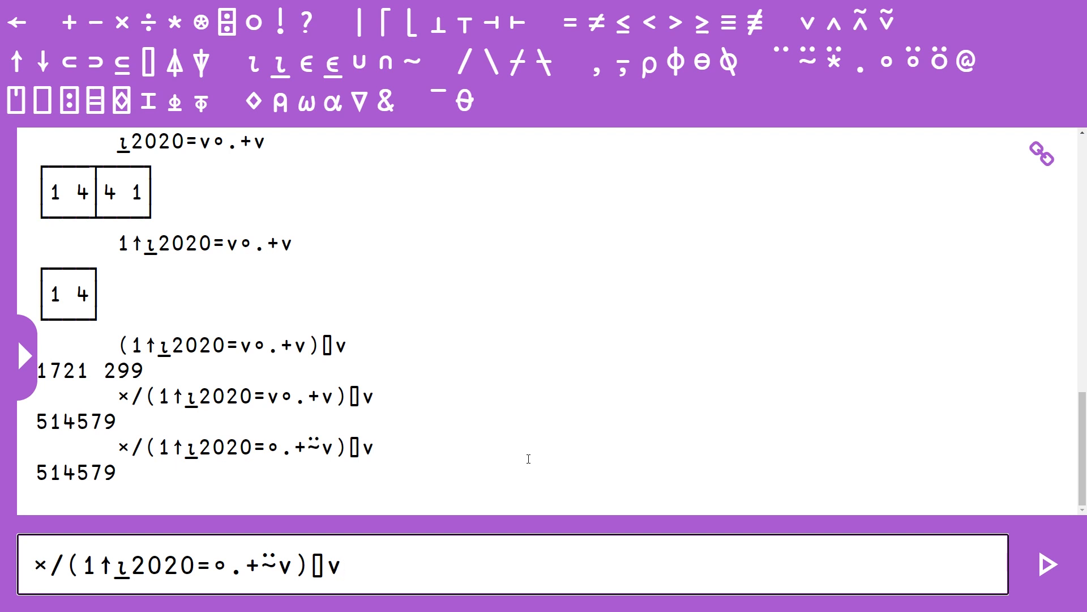
click(339, 565)
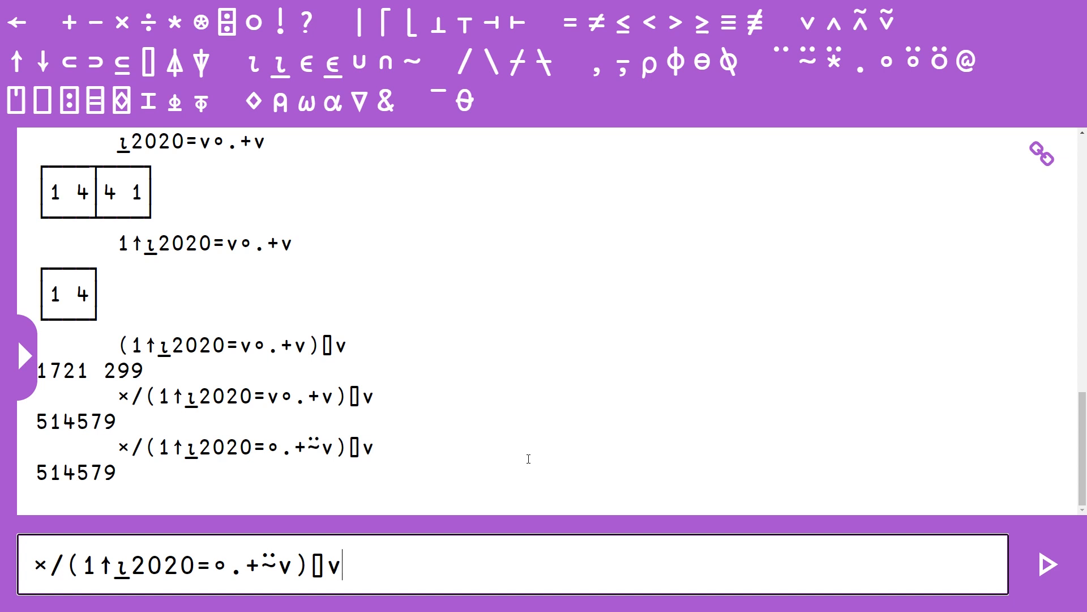
- Type the (a b c)x train note after the expression and select the final v
text(()
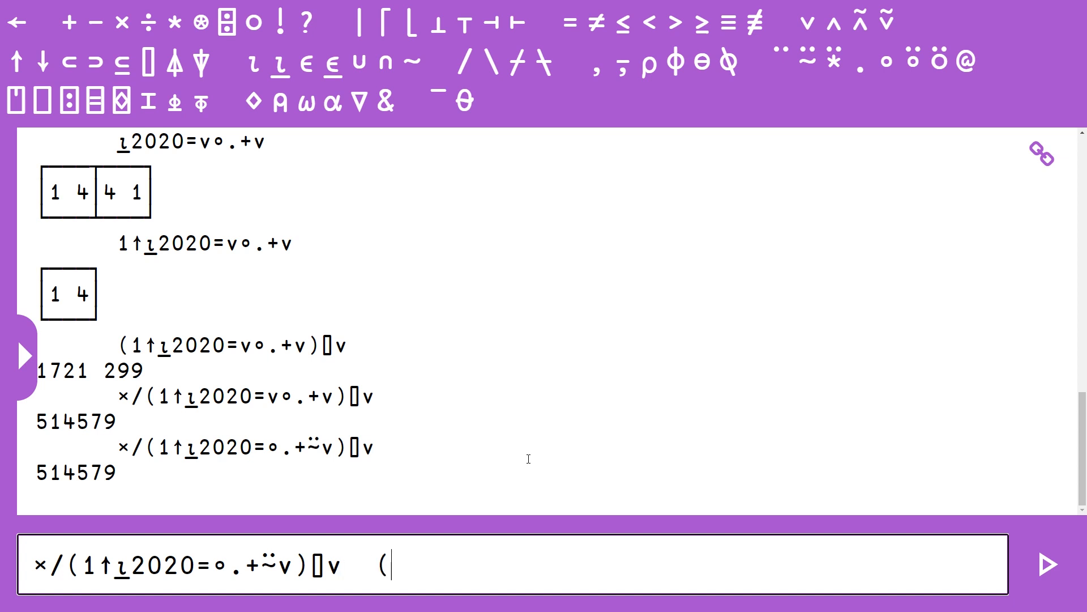
text(a b c)
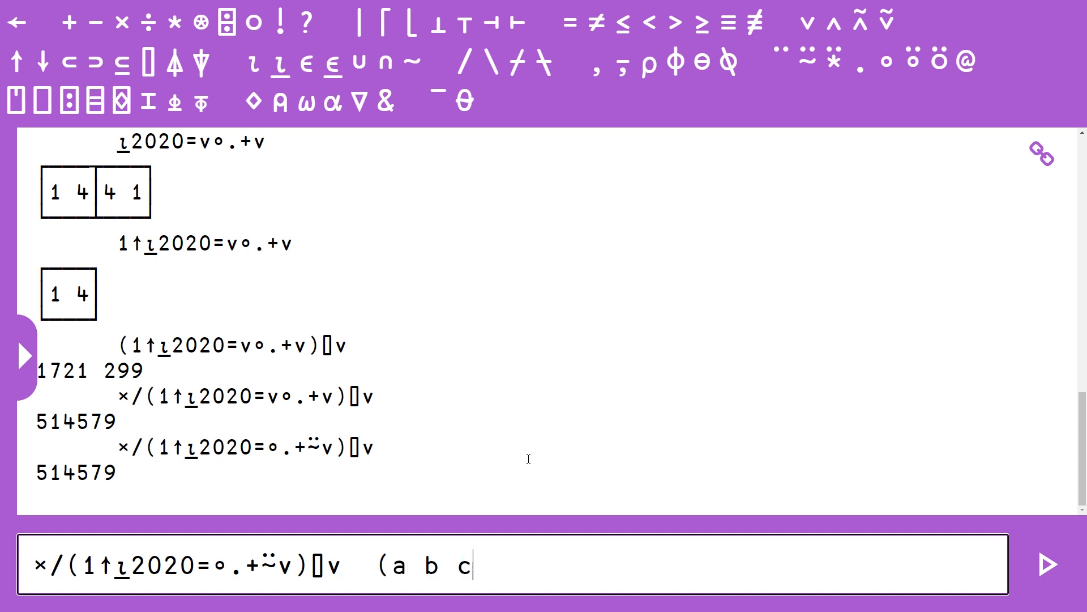
text())
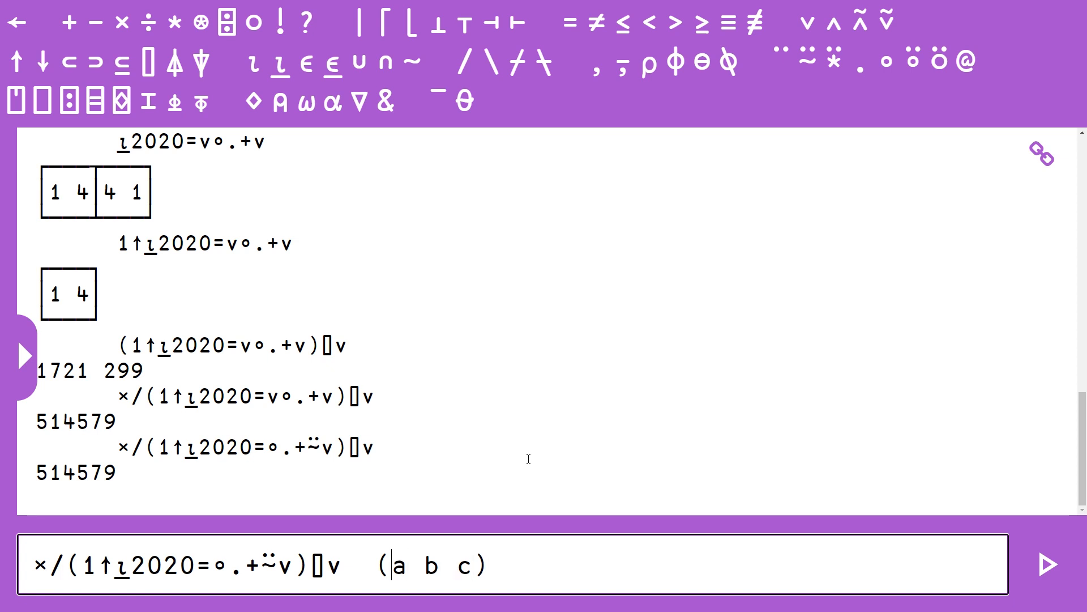
double_click(430, 565)
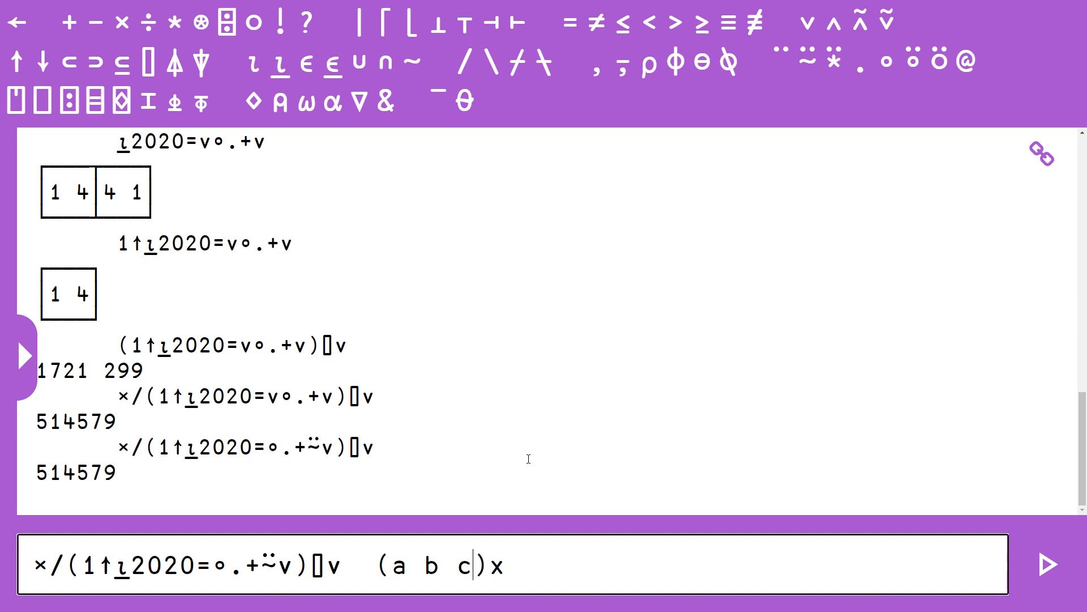
double_click(431, 565)
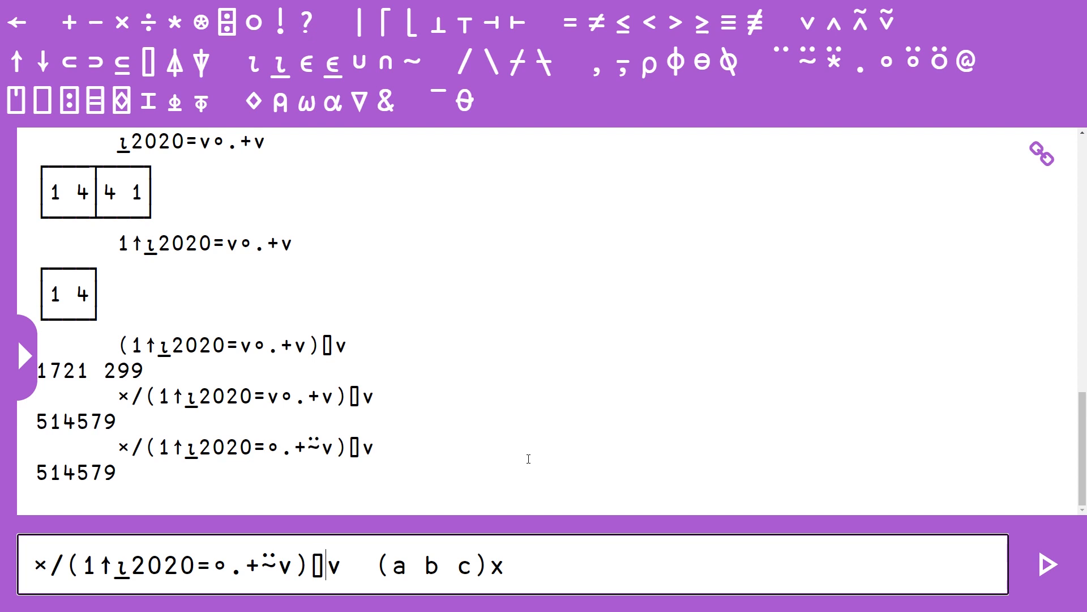
double_click(331, 565)
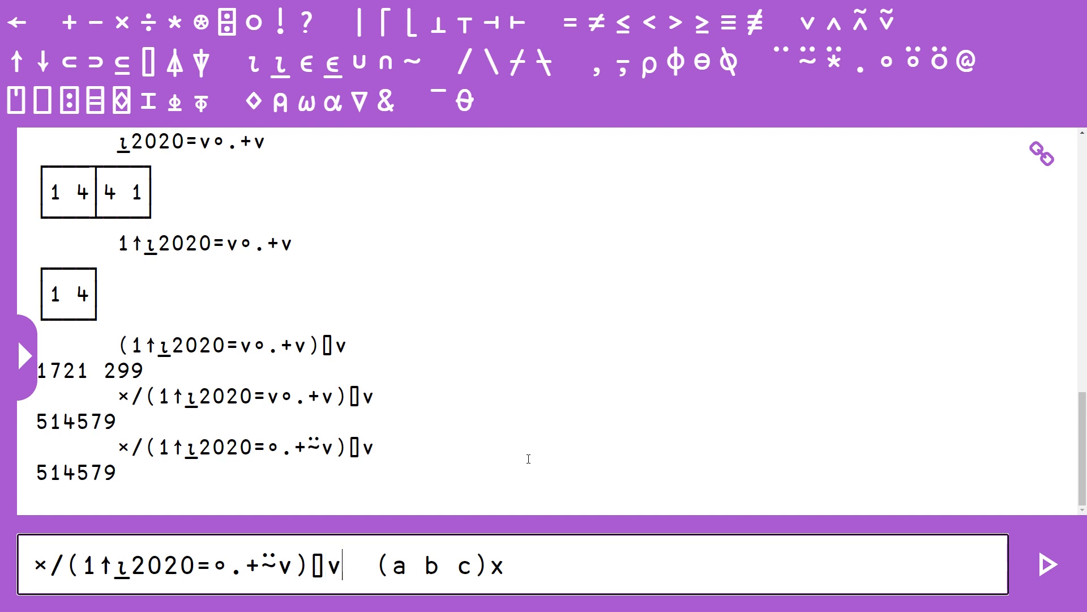
- Rewrite the line as ×/({1↑⍸2020=∘.+⍨⍵}⌷⊢) and delete the (a b c)x note
key(Backspace)
text(⊢)
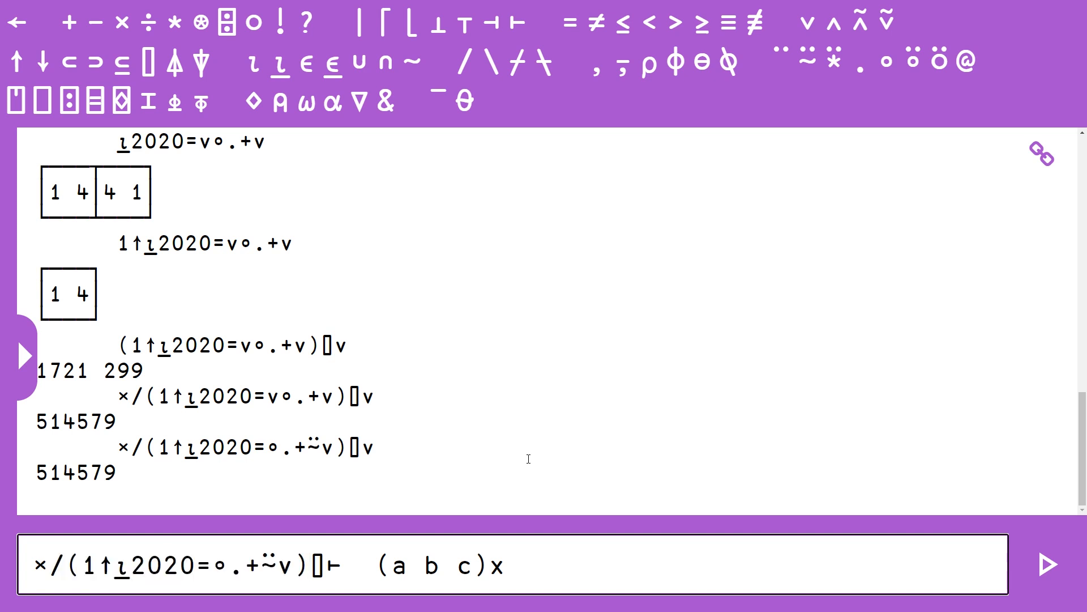
text(})
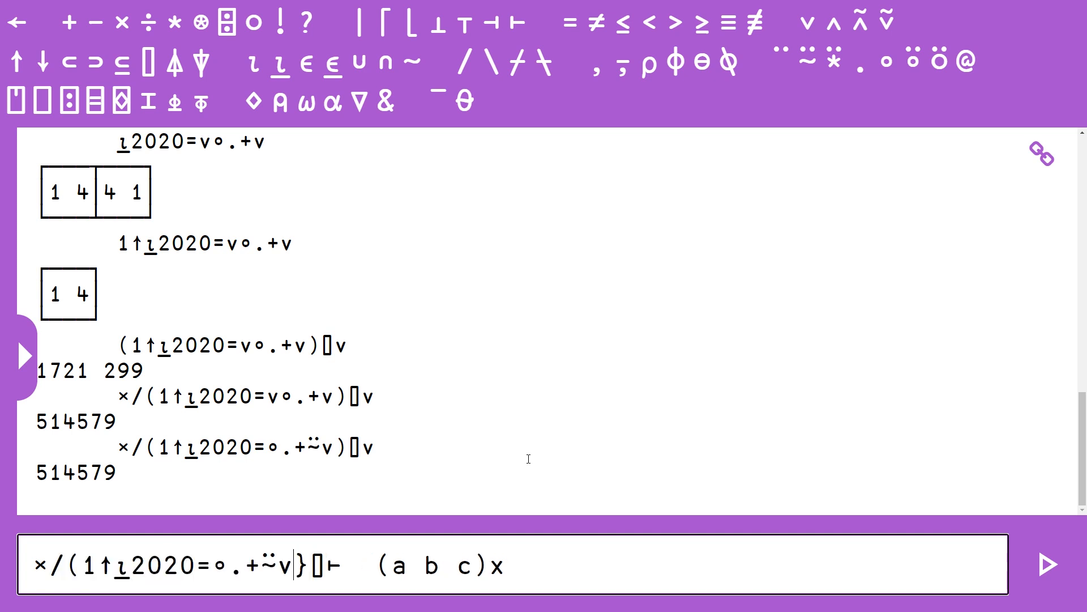
key(Backspace)
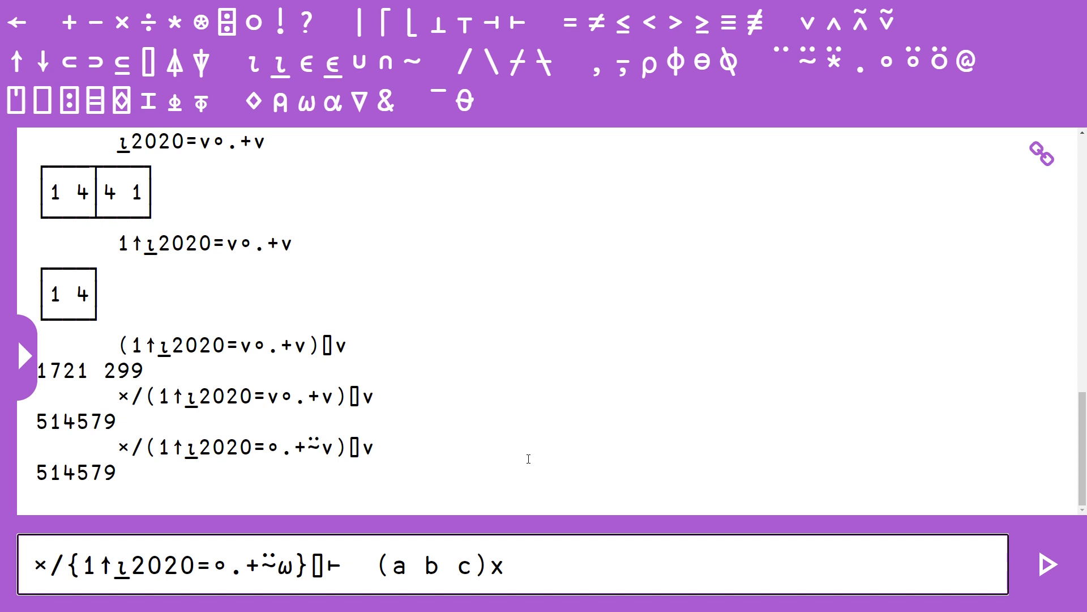
text(()
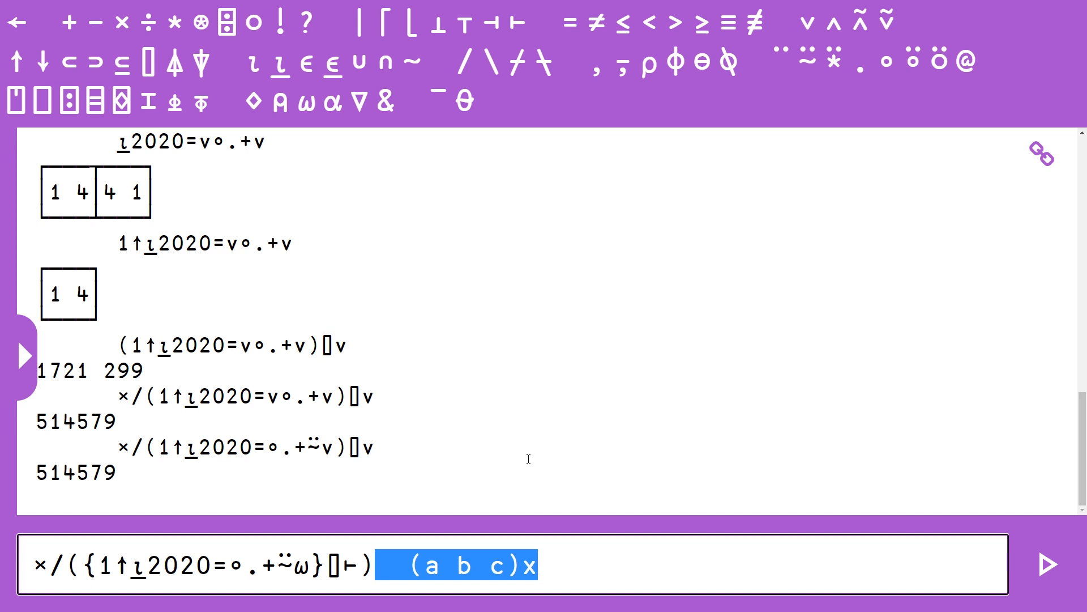
key(Delete)
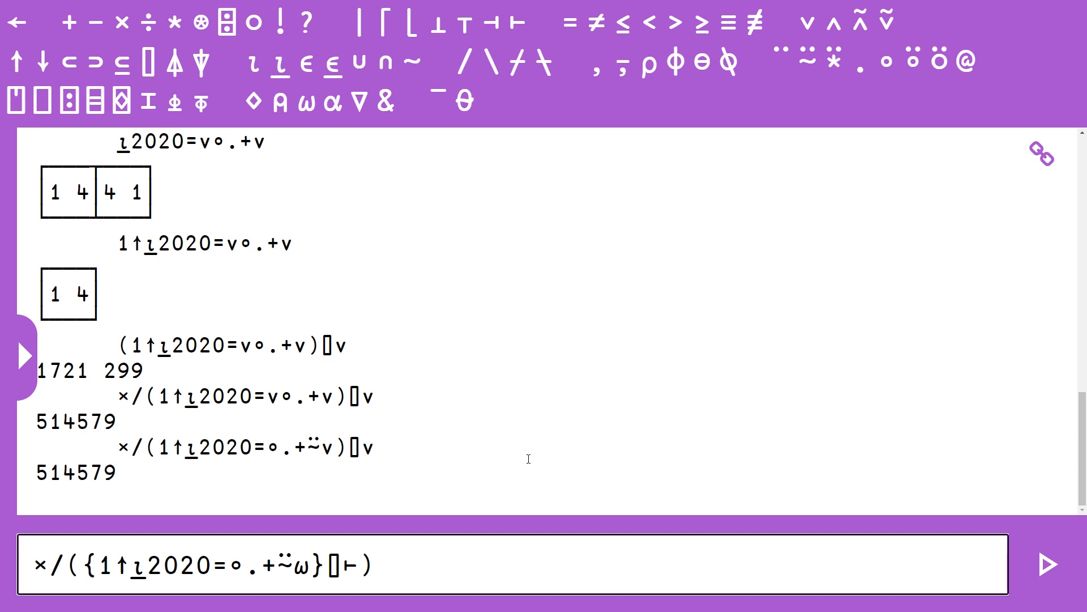
- Run the train on v for 514579, then assign it as solve ← ×/({1↑⍸2020=∘.+⍨⍵}⌷⊢)
text(v)
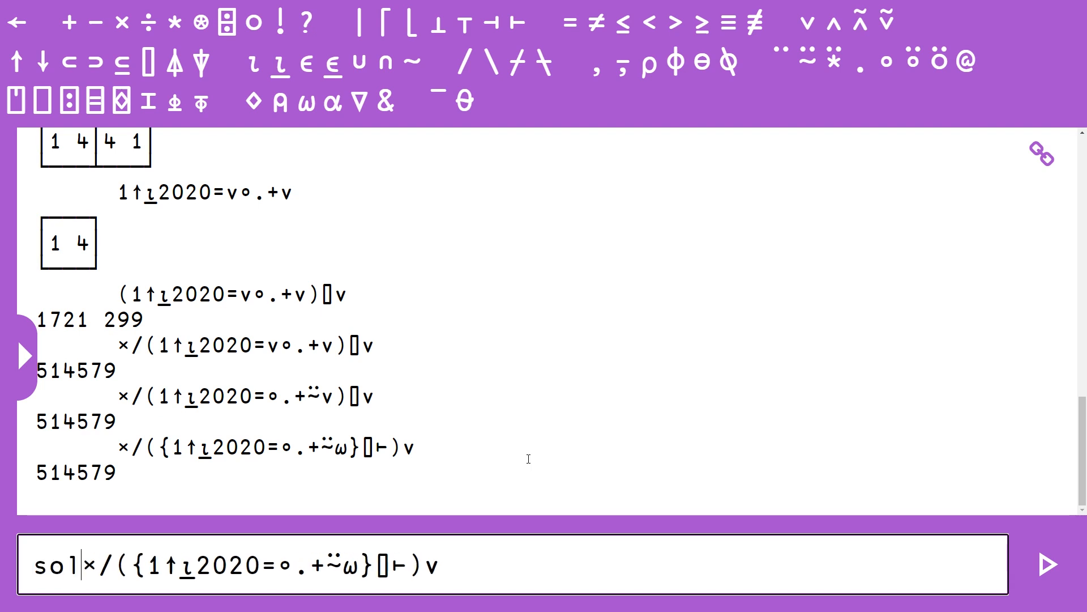
text(ve)
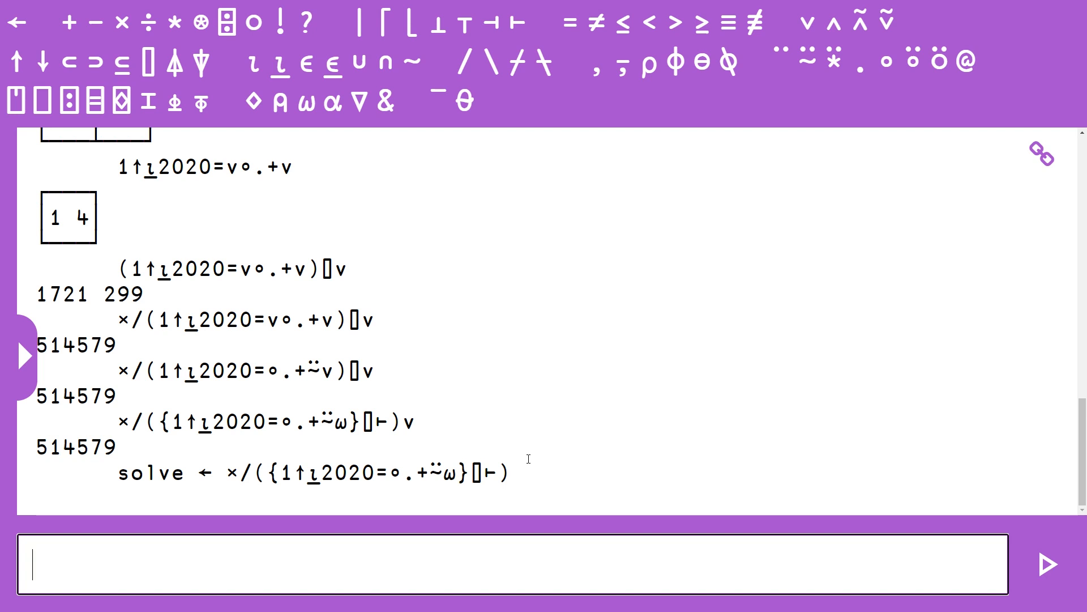
- Call solve v in the input line, returning 514579
double_click(444, 472)
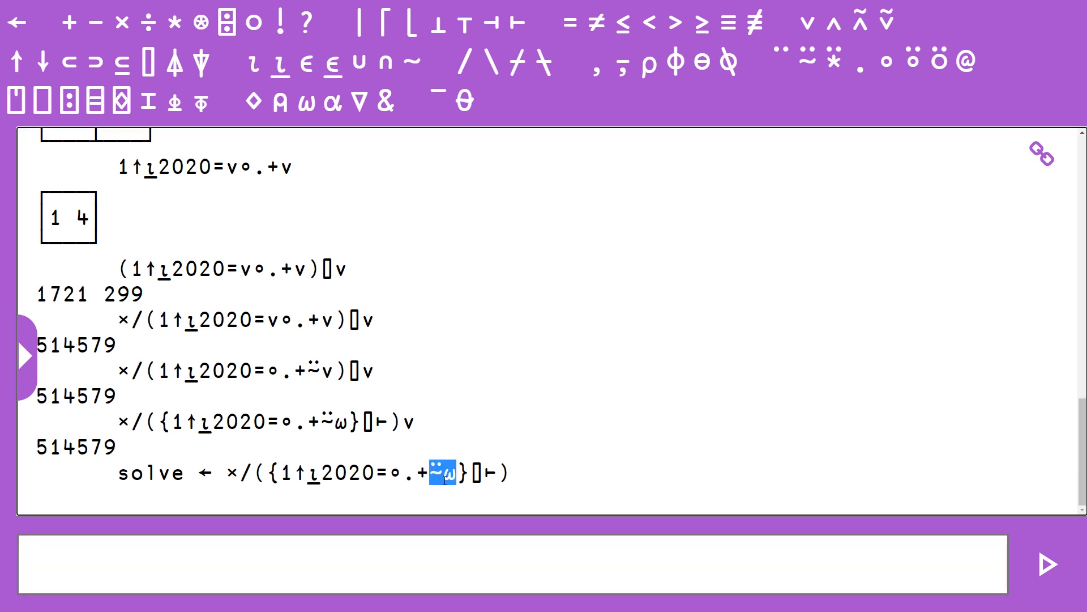
click(429, 566)
text(solve v)
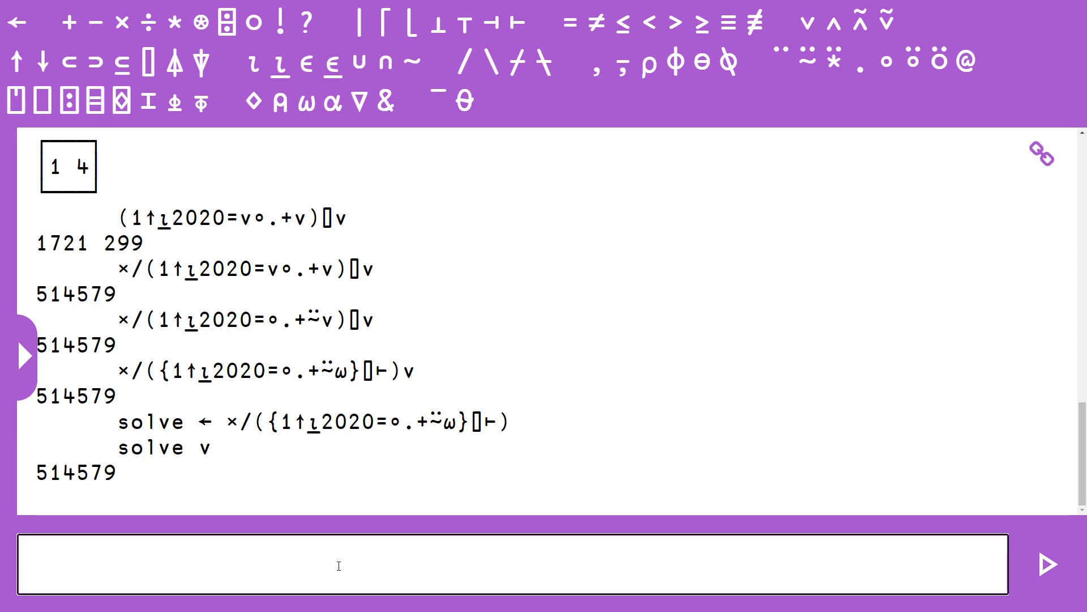
click(333, 564)
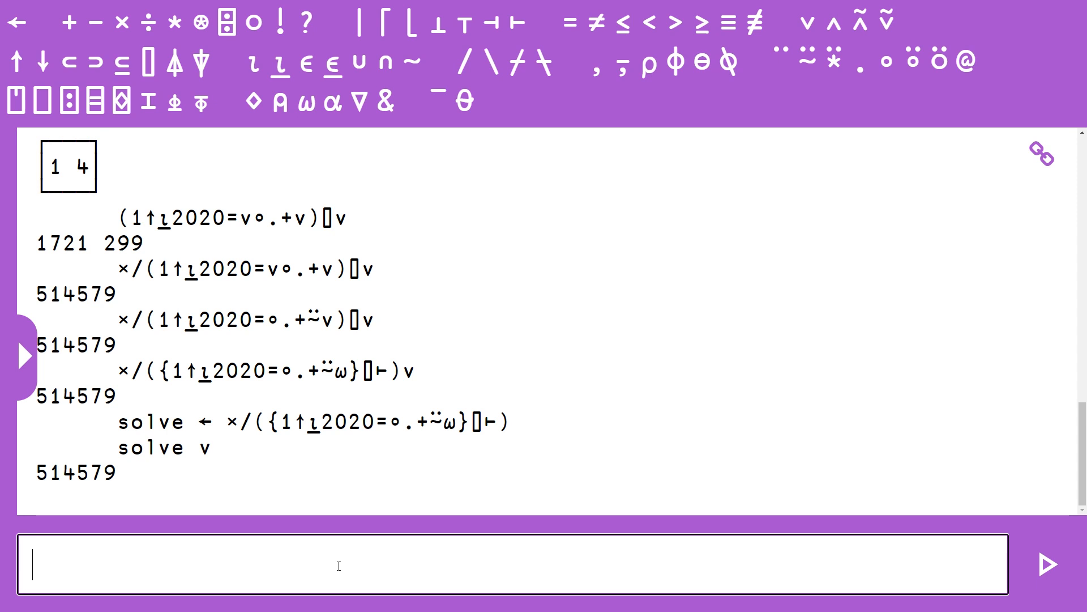